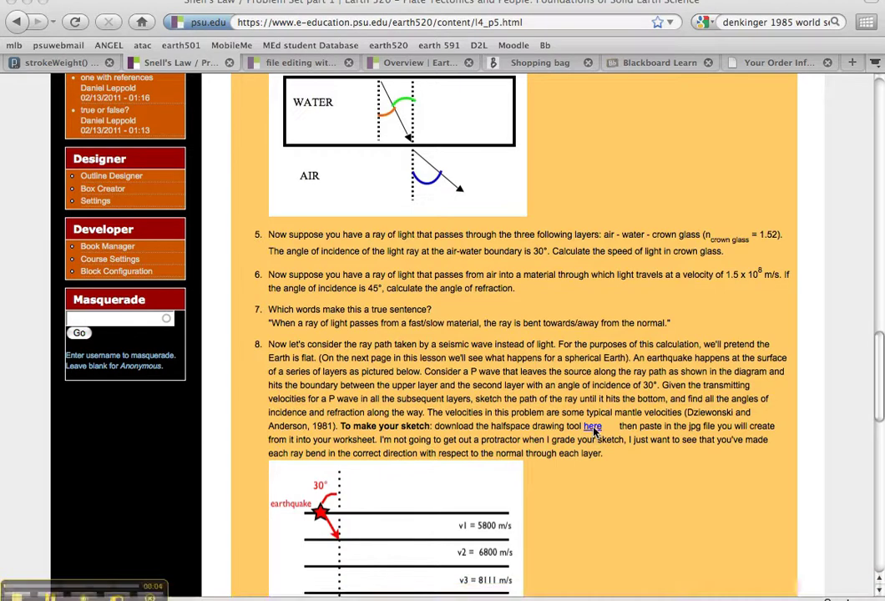
Download halfspace_1.jar from question 8's link and open it with Jar Launcher.
left_click(592, 426)
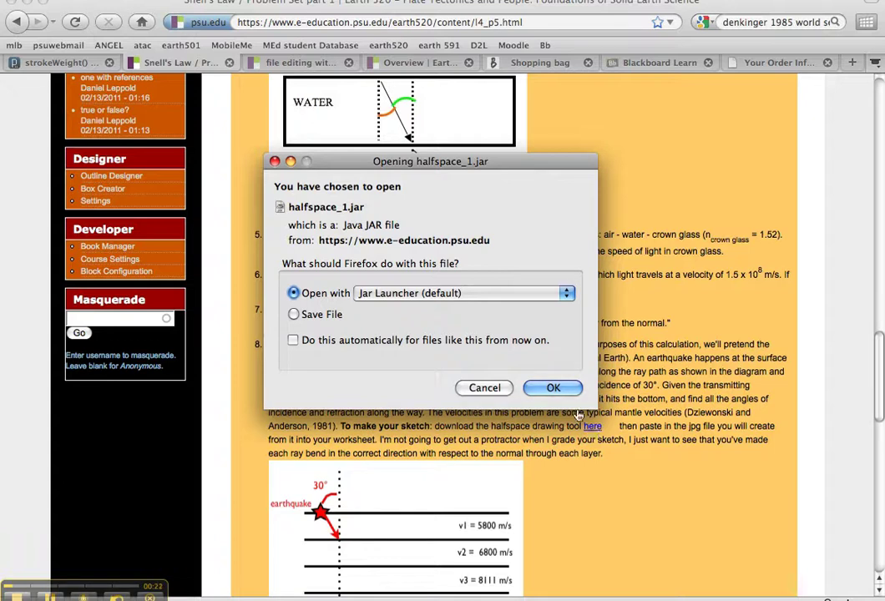
left_click(552, 387)
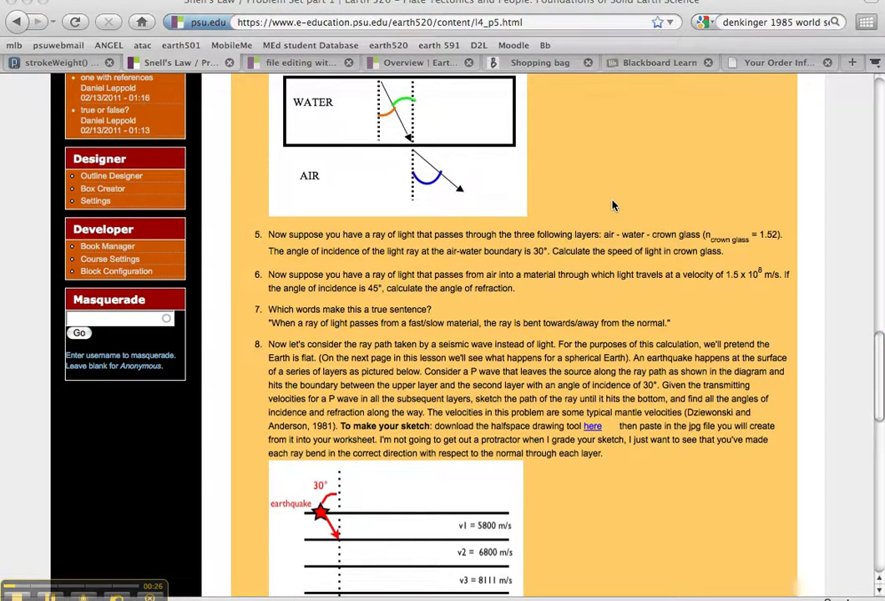
Focus the launched halfspace_1 window showing the layered velocity model.
left_click(592, 426)
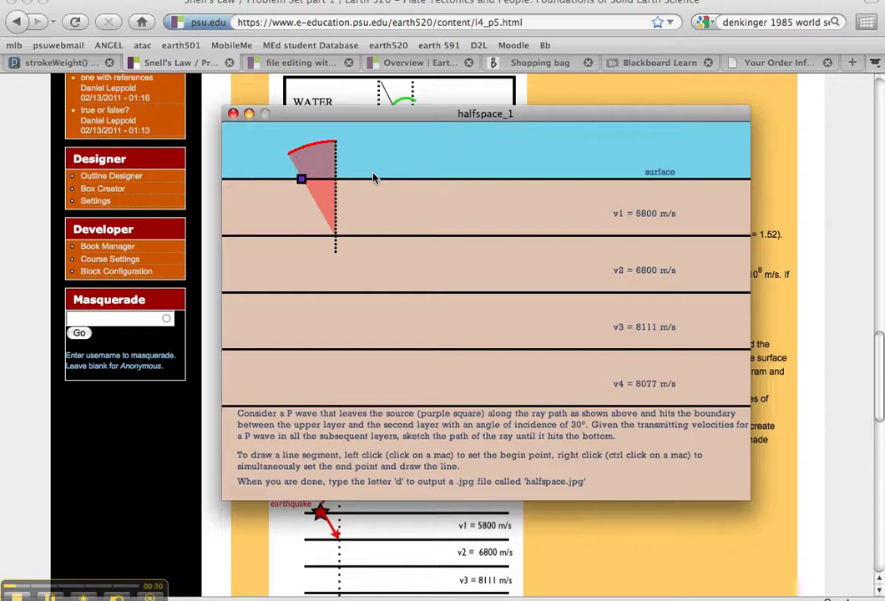
mouse_move(387, 300)
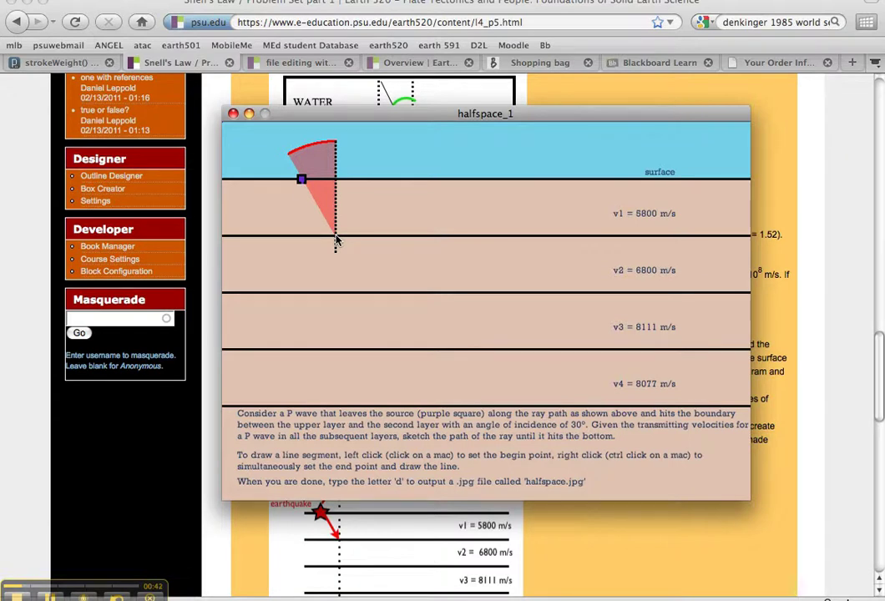
Draw a purple ray segment from the source square down to the first boundary.
left_click(334, 233)
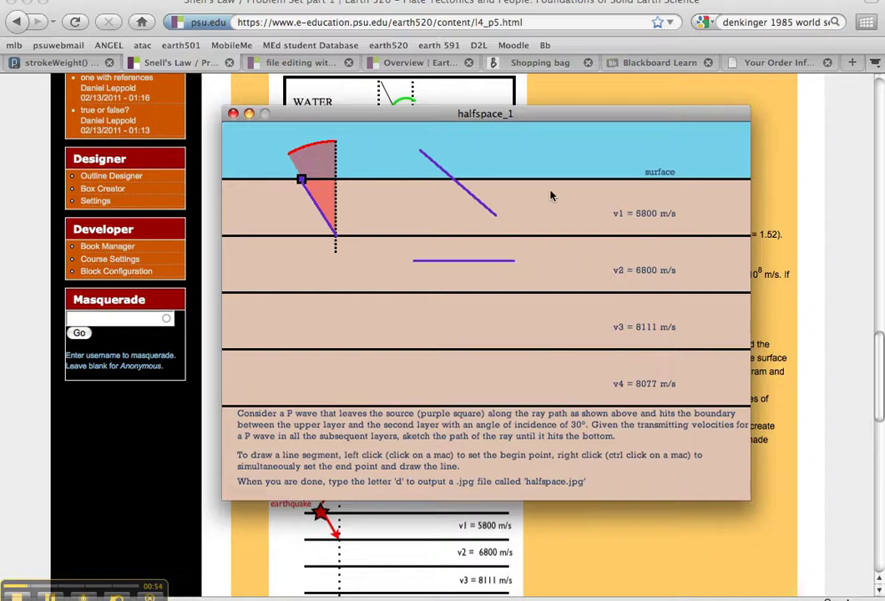
right_click(467, 438)
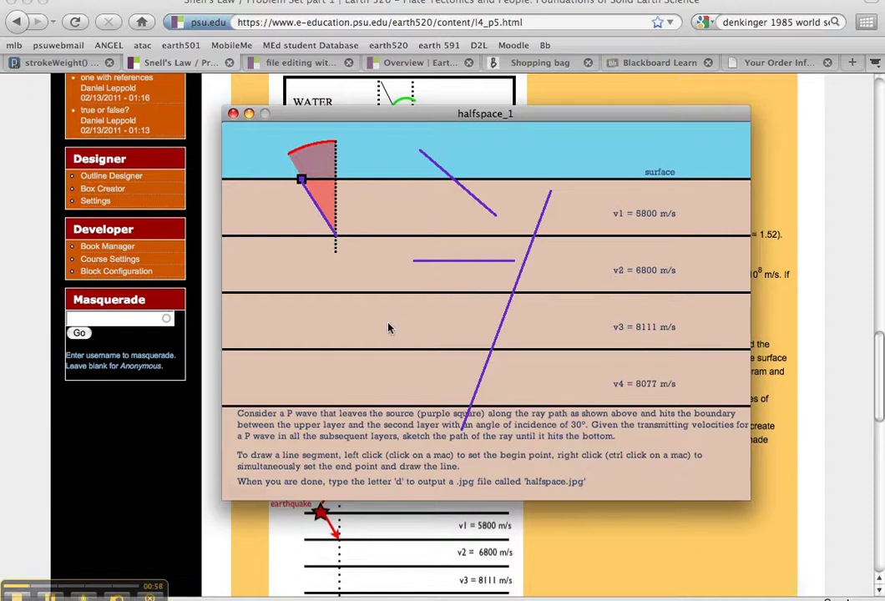
mouse_move(449, 345)
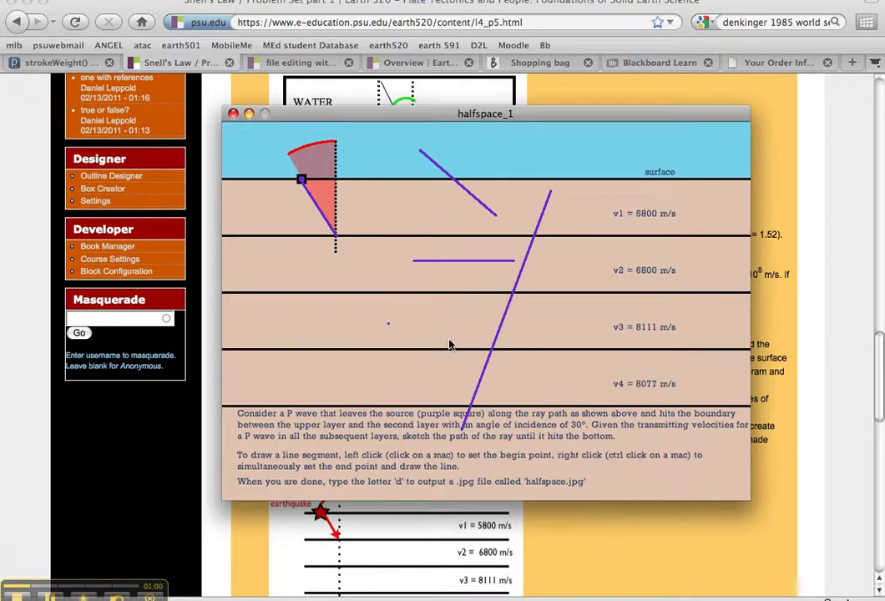